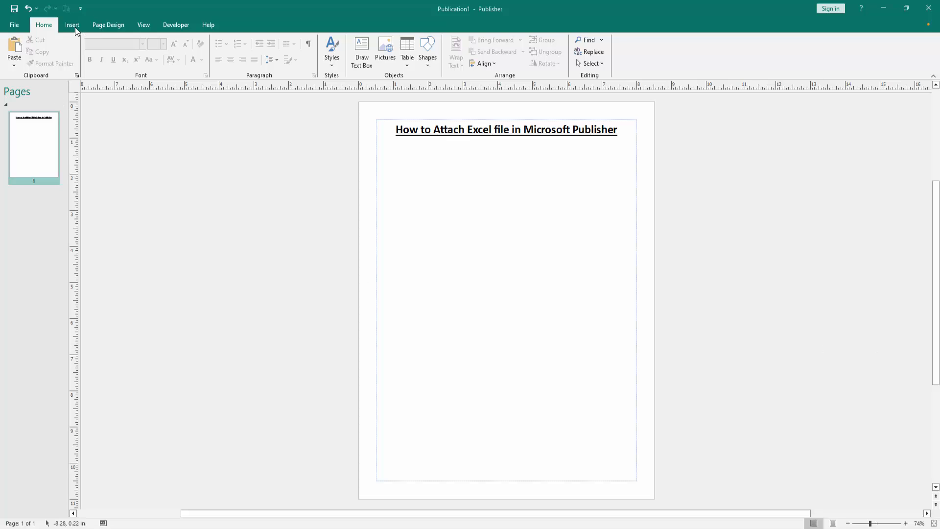
Start inserting an object from the Insert ribbon and choose Create from File
left_click(72, 24)
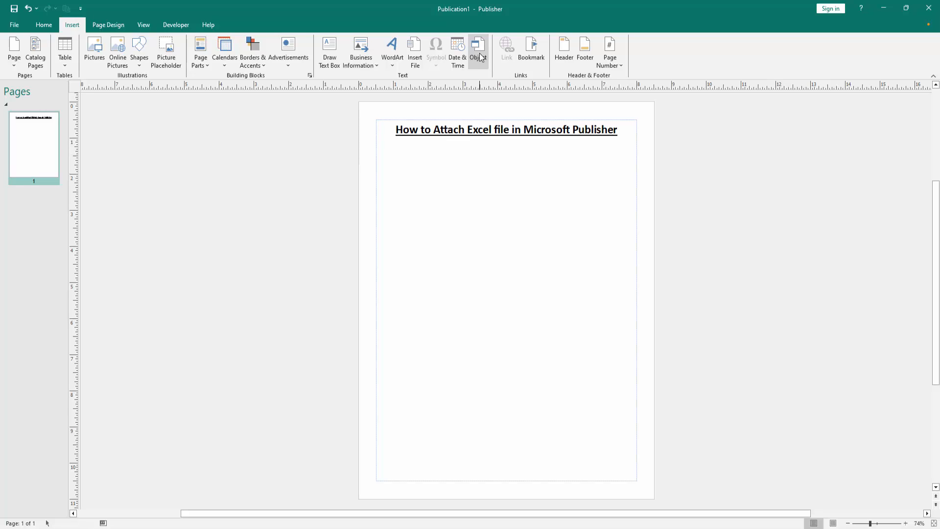
left_click(478, 48)
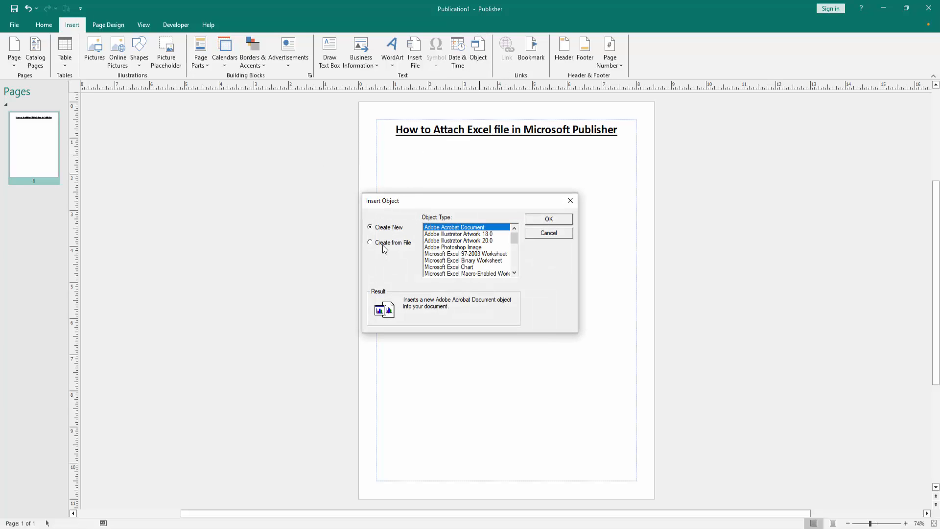
left_click(370, 242)
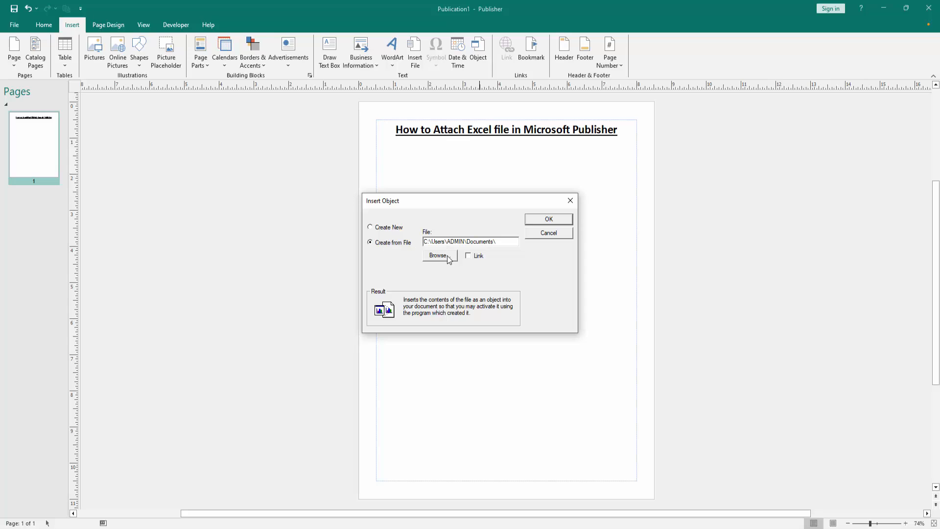
Insert the Drop-down tutorial1 workbook from the Desktop as a linked Excel object
left_click(437, 255)
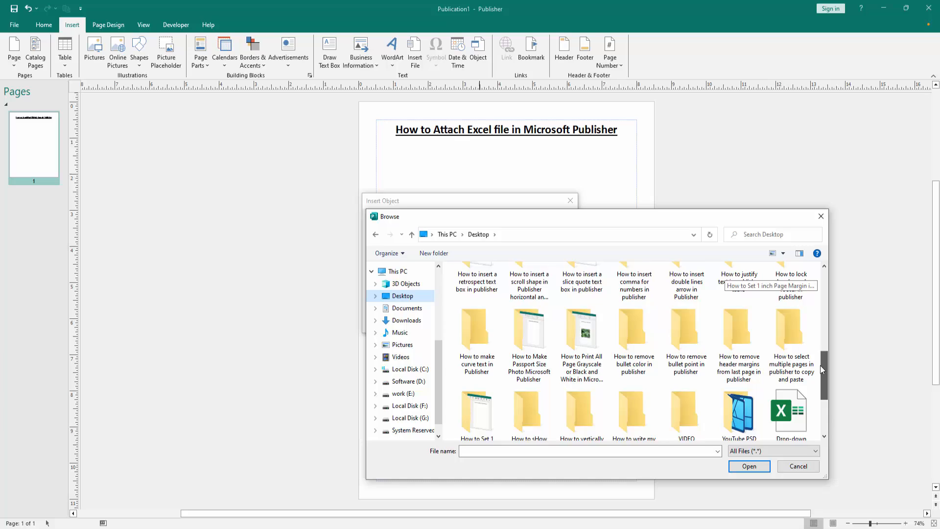
scroll("down", 3)
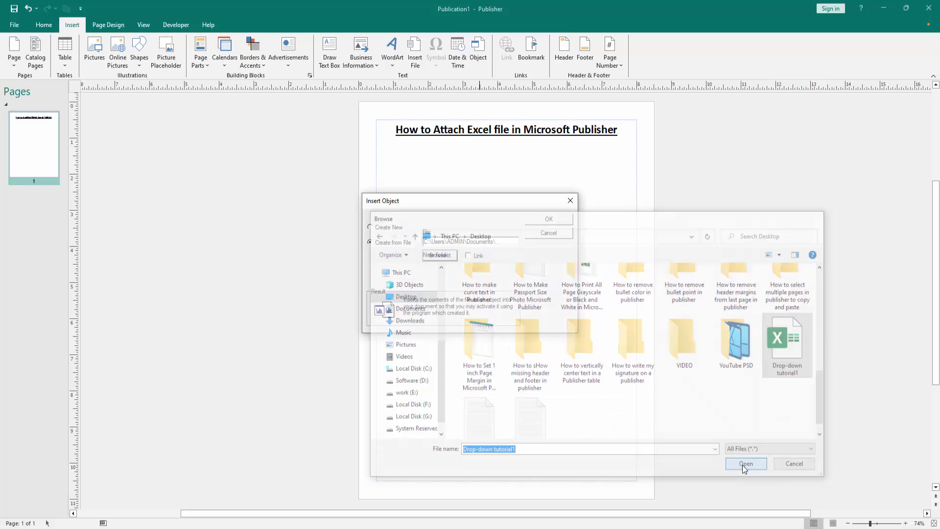
left_click(746, 463)
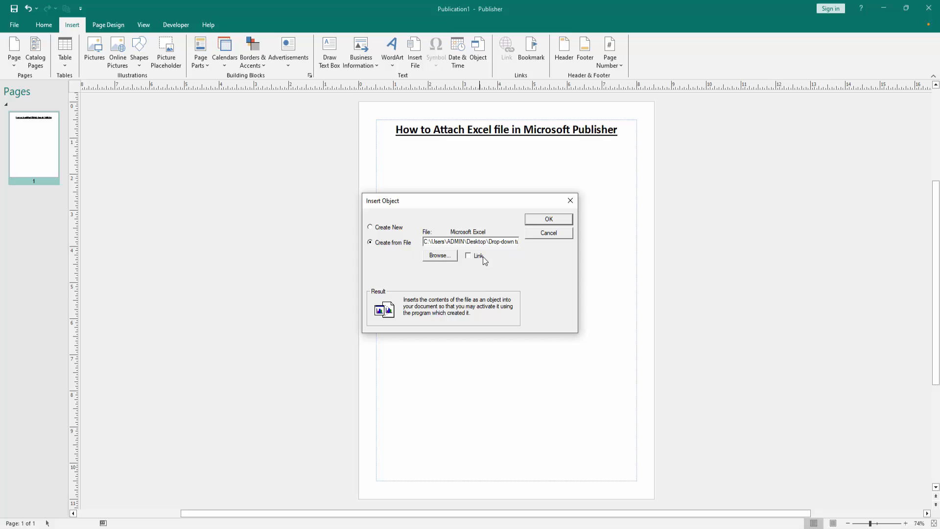
left_click(469, 256)
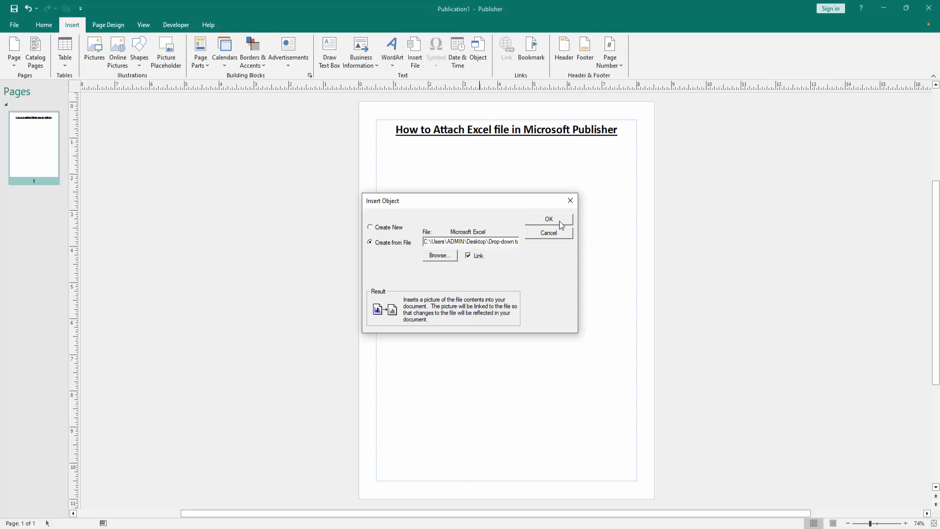
left_click(547, 233)
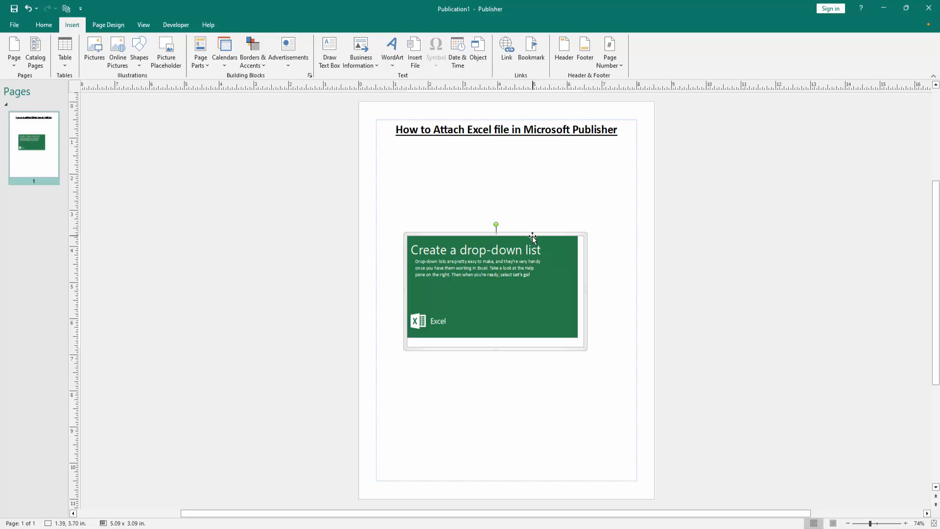
Place the linked Excel object below the heading showing its drop-down list preview
double_click(495, 288)
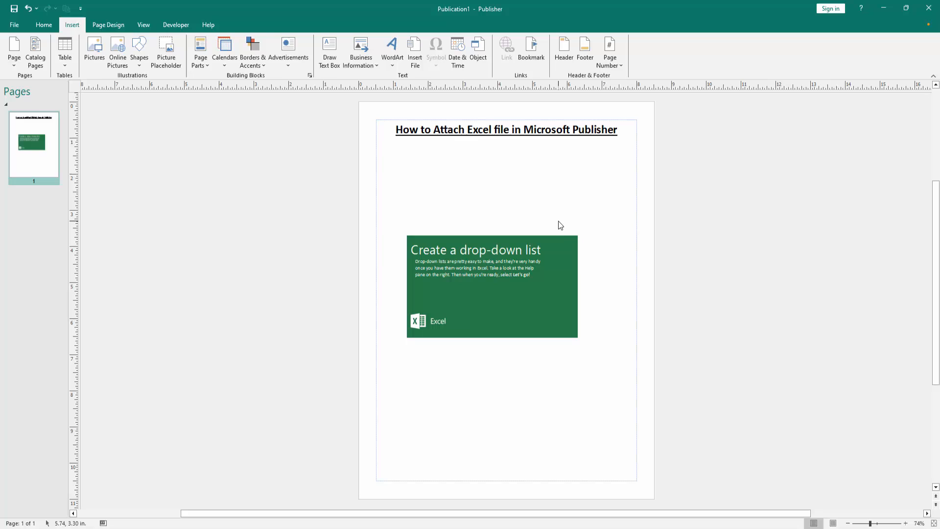
mouse_move(567, 221)
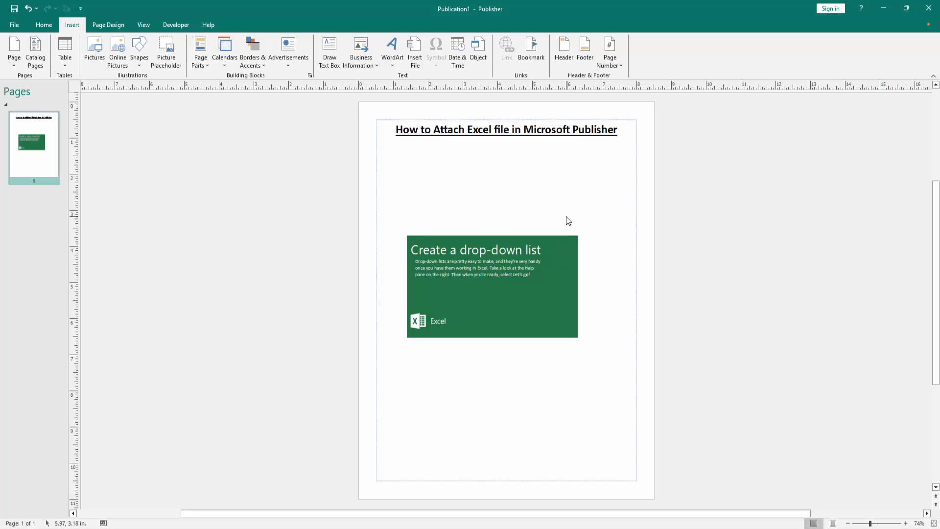